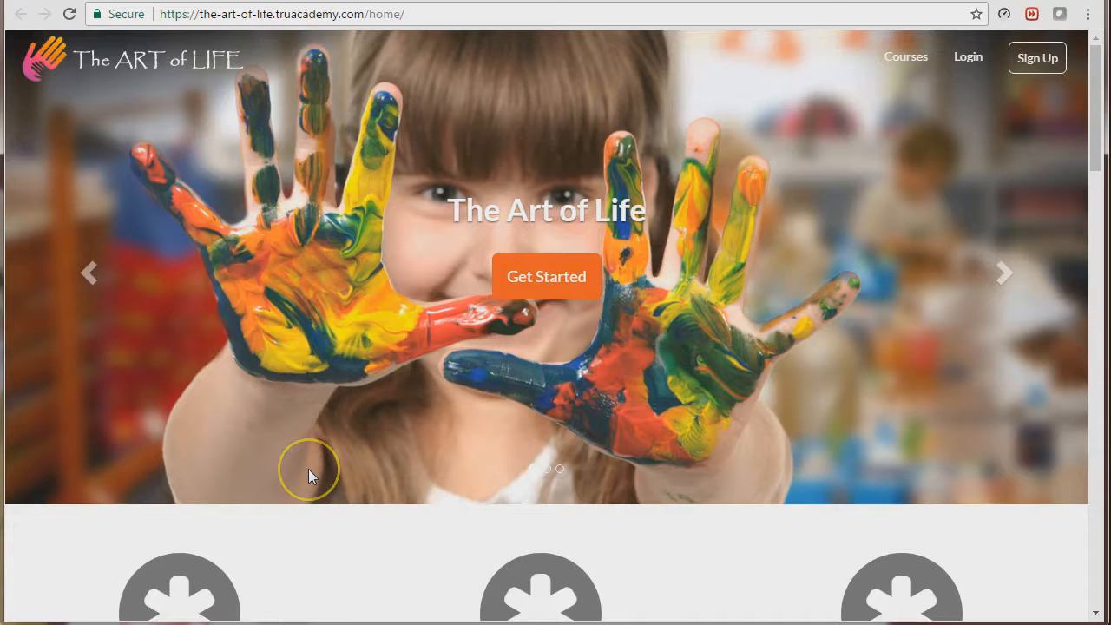
pyautogui.moveTo(311, 475)
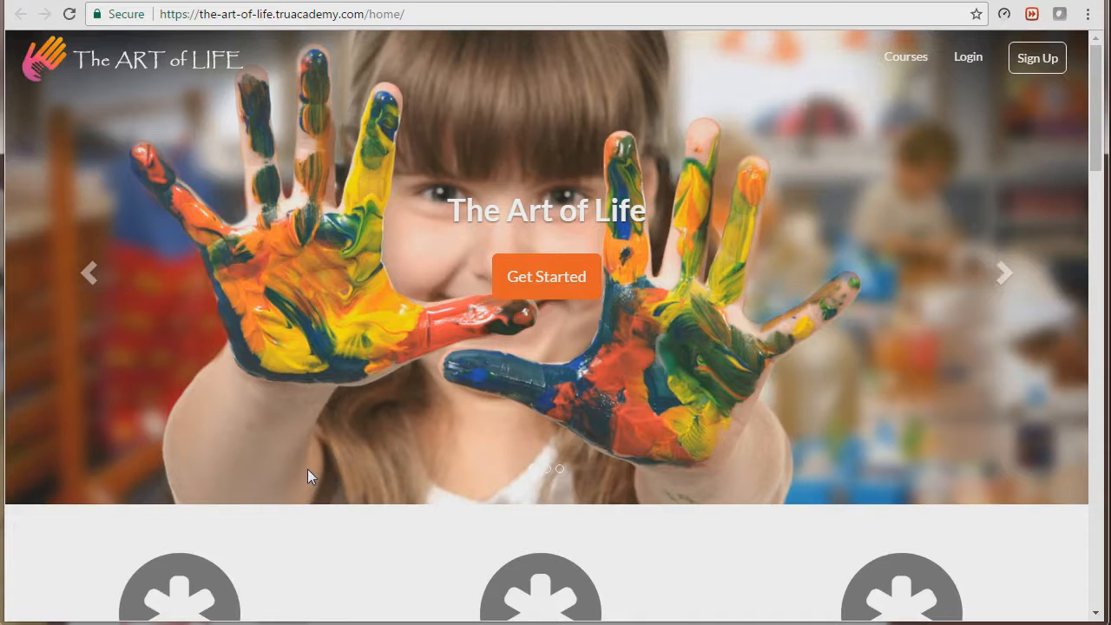
pyautogui.moveTo(492, 262)
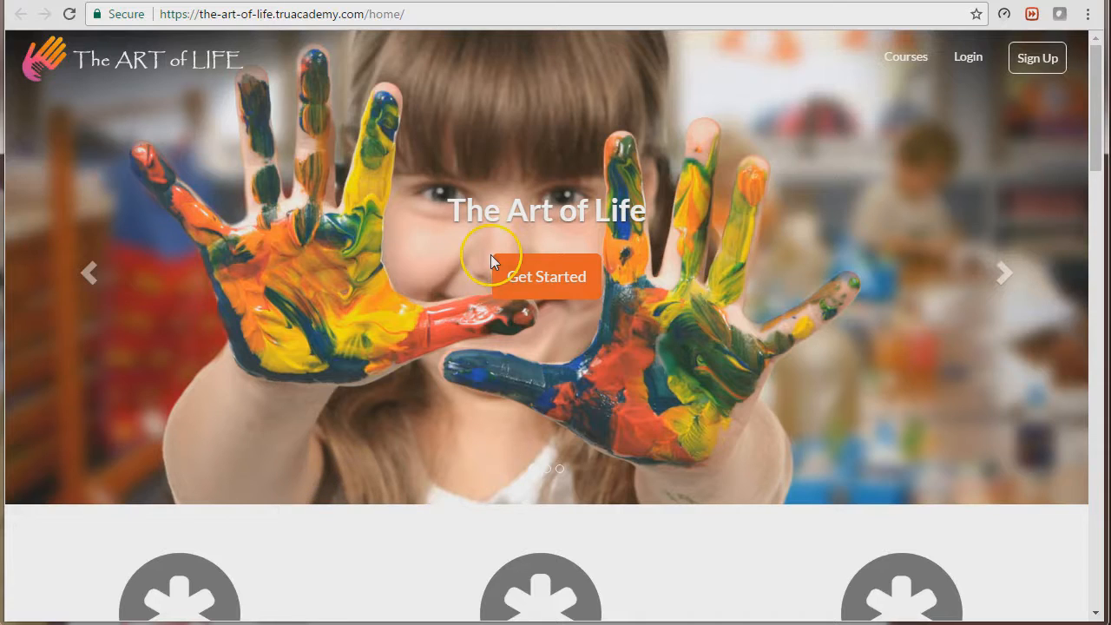
# - Open the Homepage Editor for The Art of Life school from the School Website menu
pyautogui.scroll(-3)
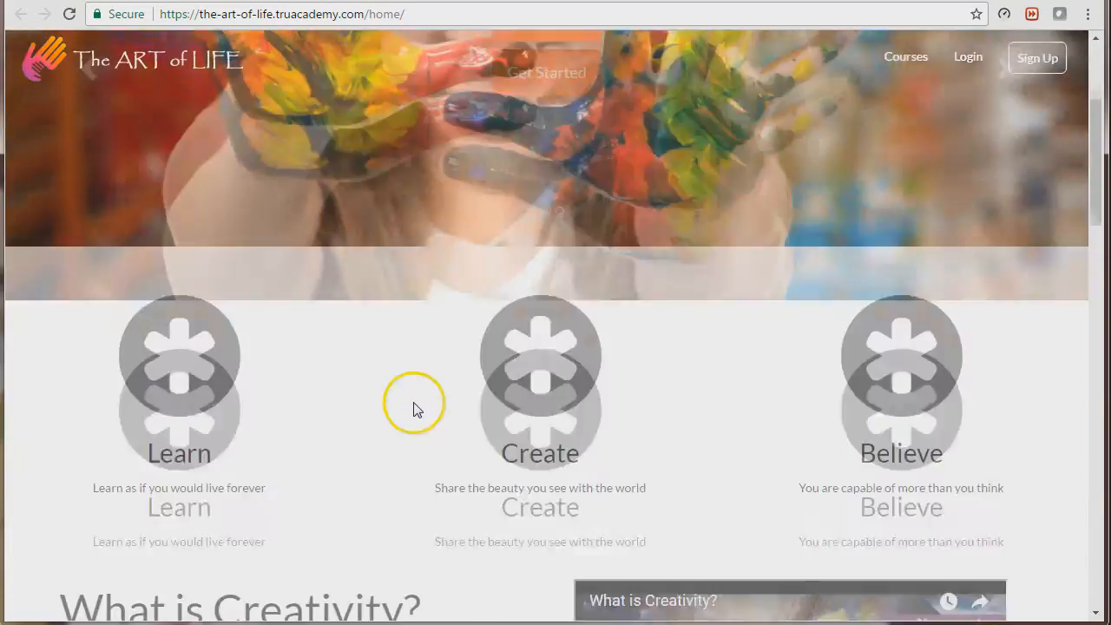
pyautogui.scroll(-3)
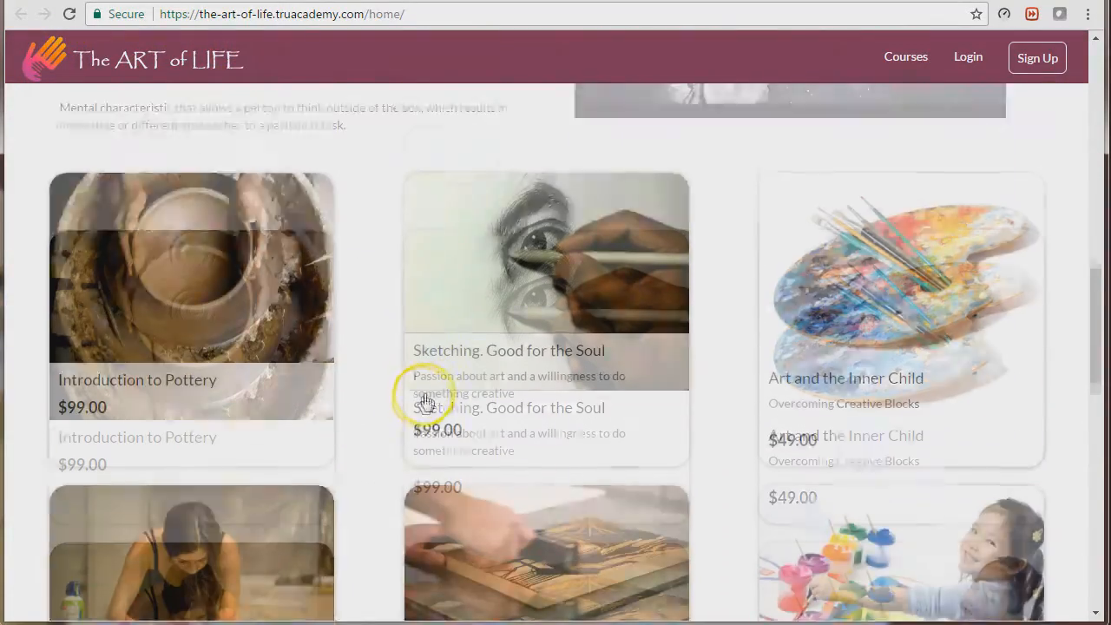
pyautogui.scroll(-3)
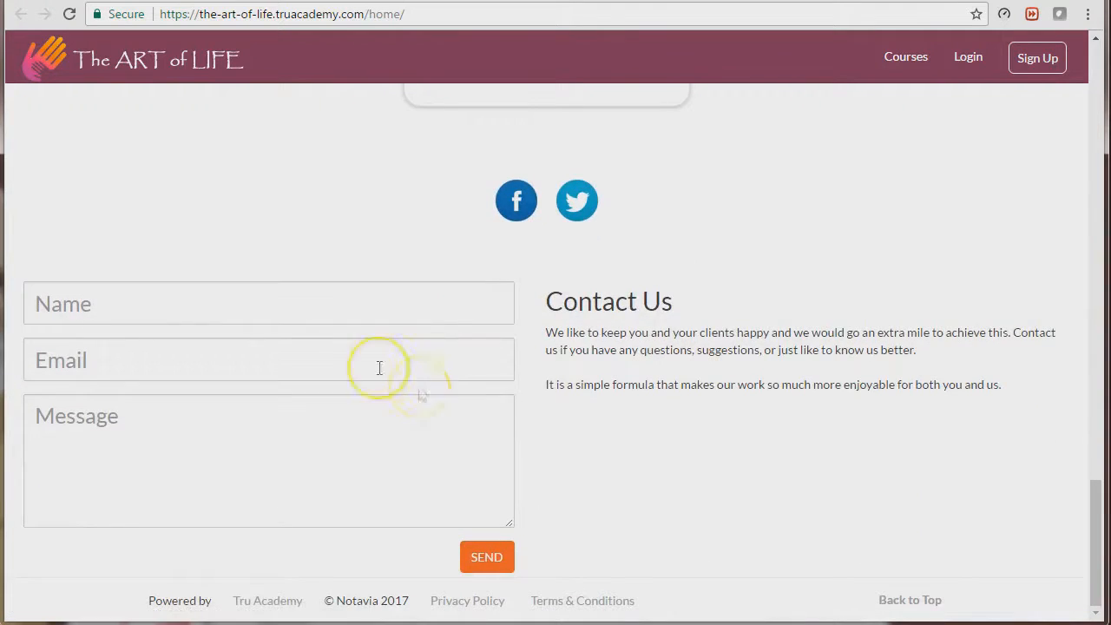
pyautogui.moveTo(408, 334)
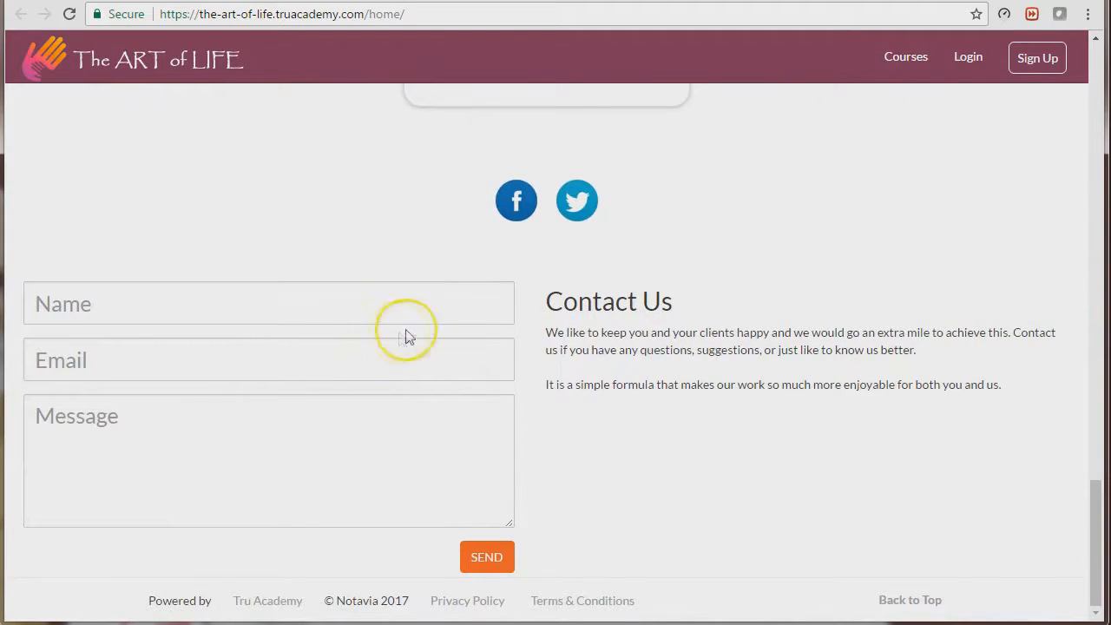
pyautogui.moveTo(378, 451)
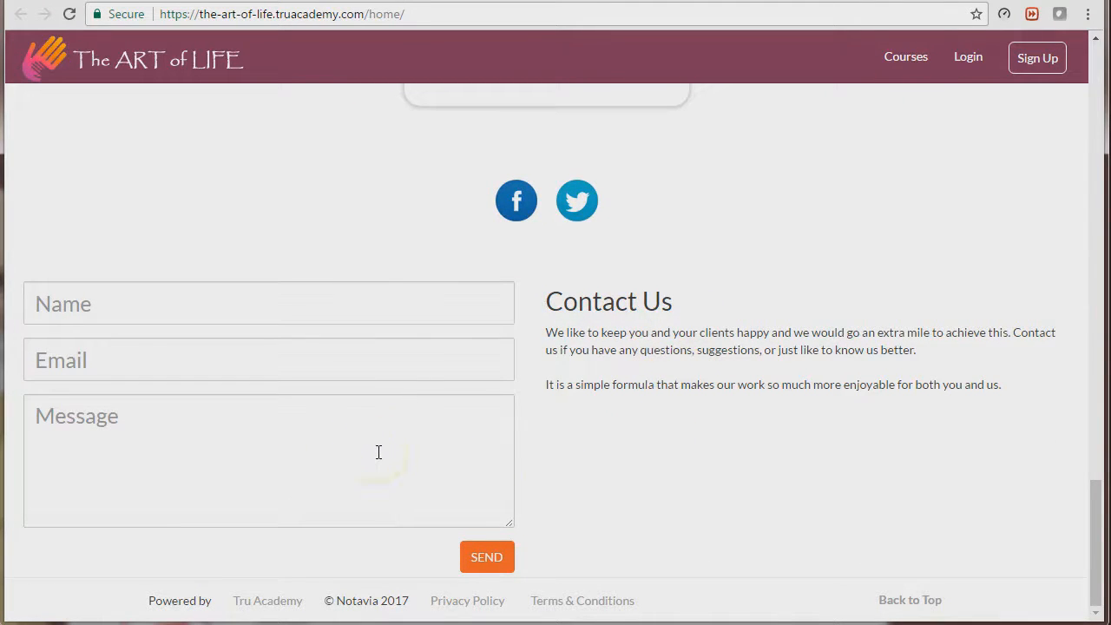
pyautogui.moveTo(555, 156)
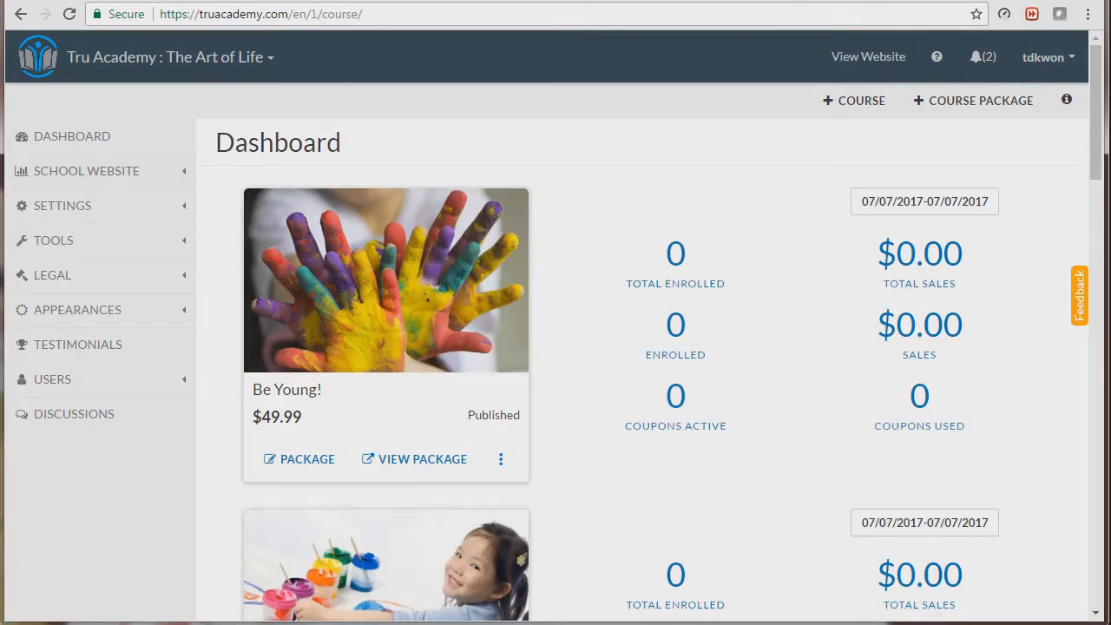
pyautogui.moveTo(560, 183)
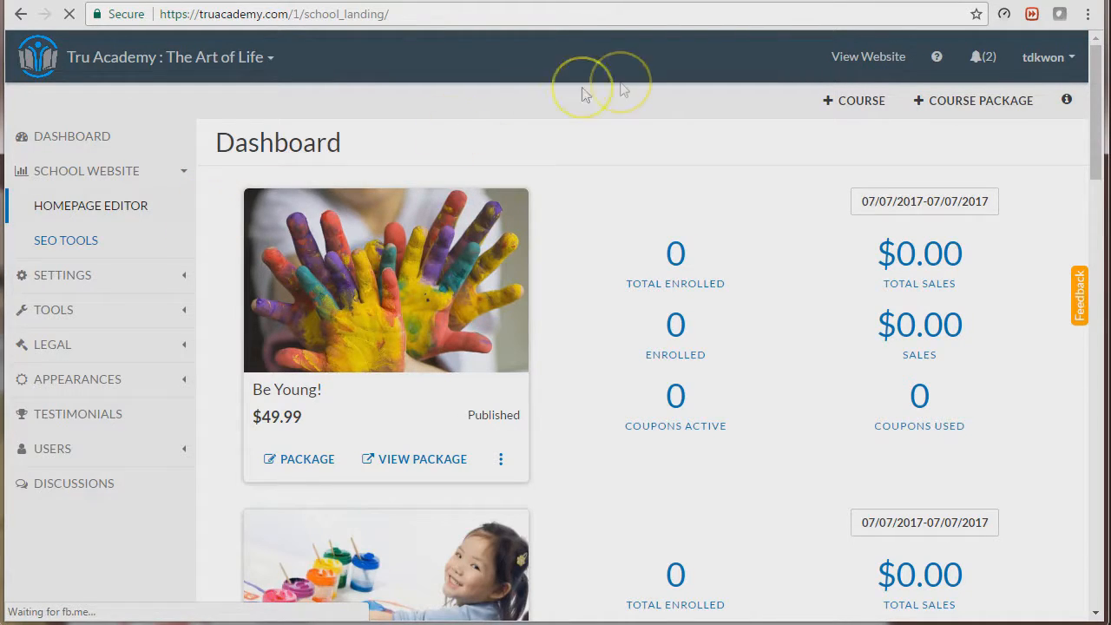
pyautogui.click(91, 206)
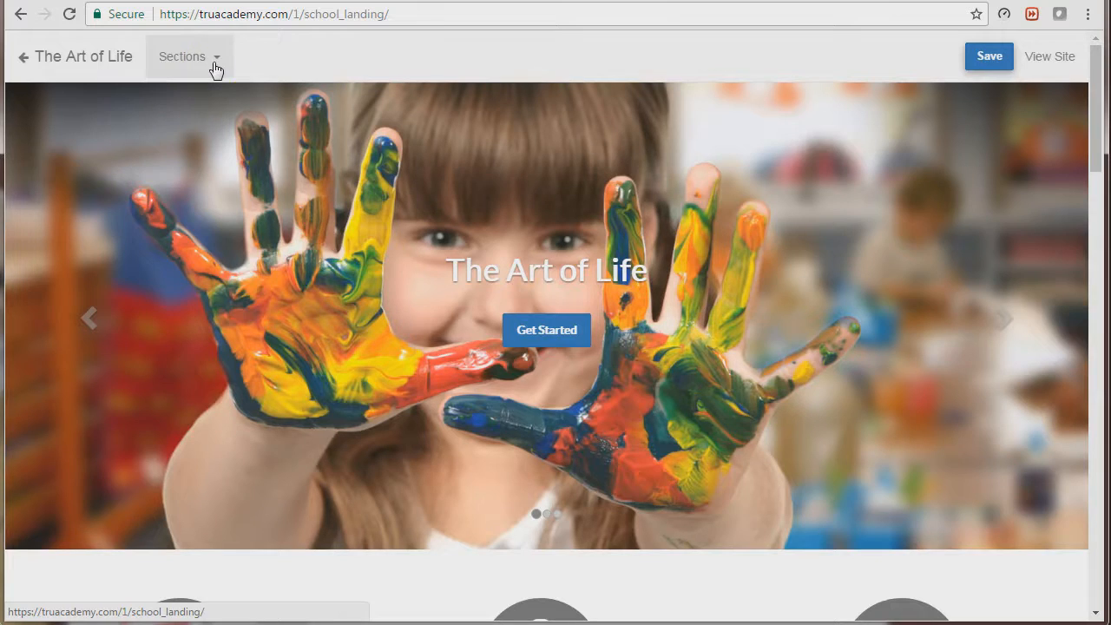
# - Add a Contact Form section from the Sections dropdown, placing it below the hero banner
pyautogui.click(188, 57)
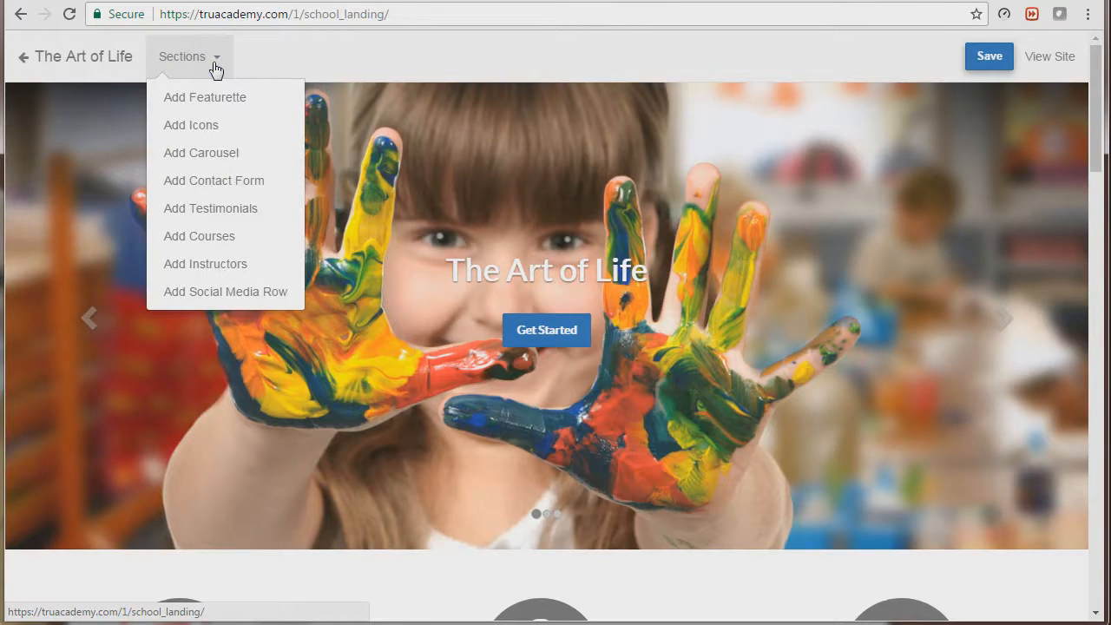
pyautogui.moveTo(235, 180)
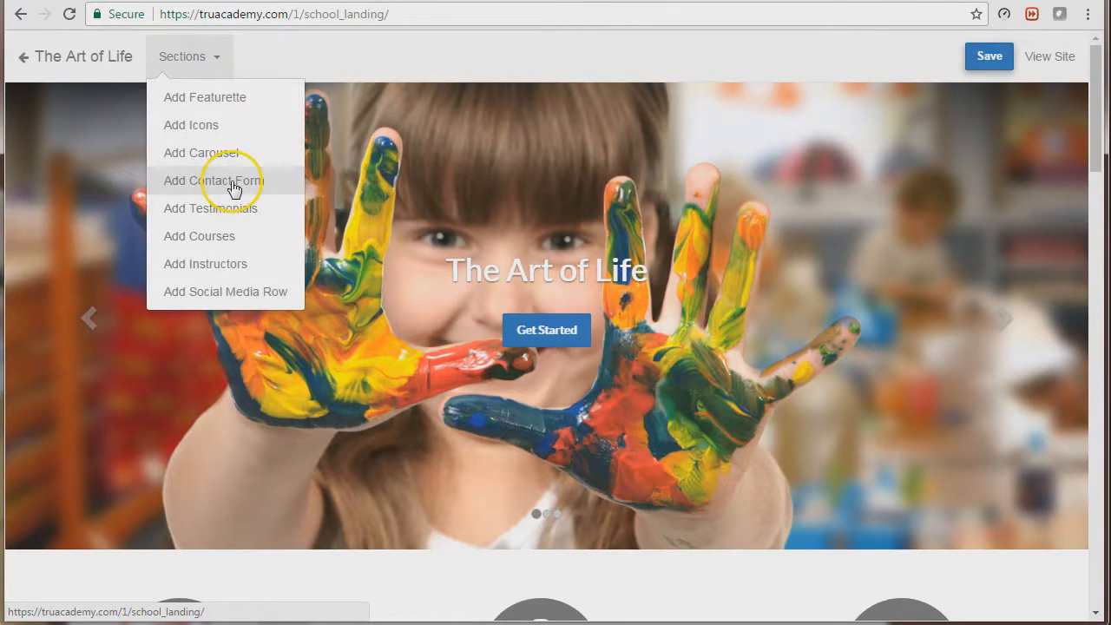
pyautogui.click(213, 181)
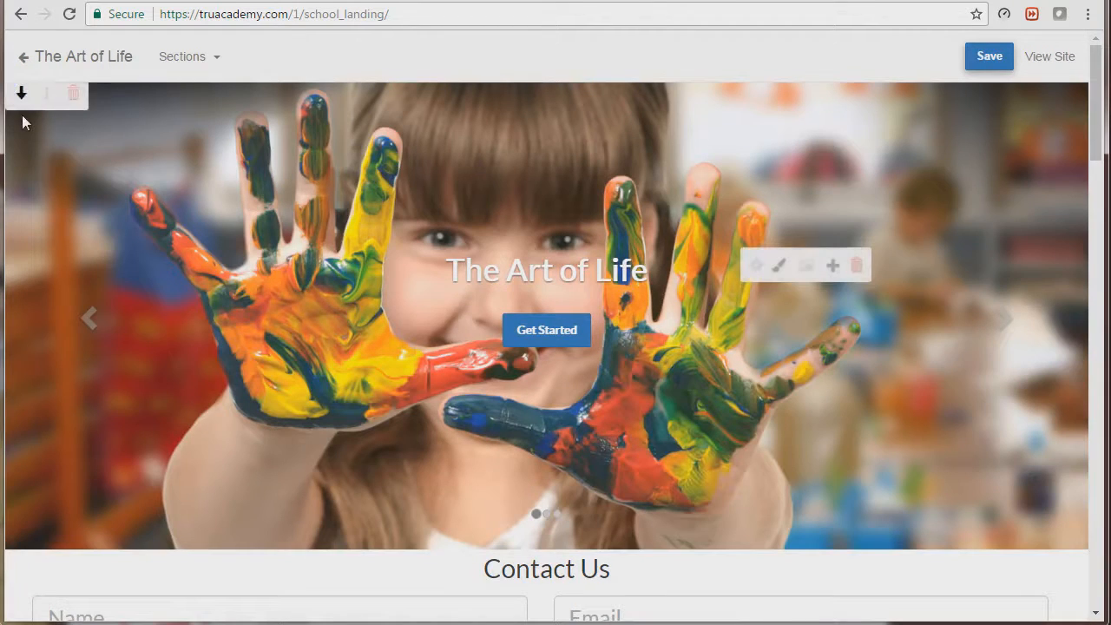
# - Move the Contact Us section below the Learn, Create, Believe social icons row
pyautogui.scroll(-3)
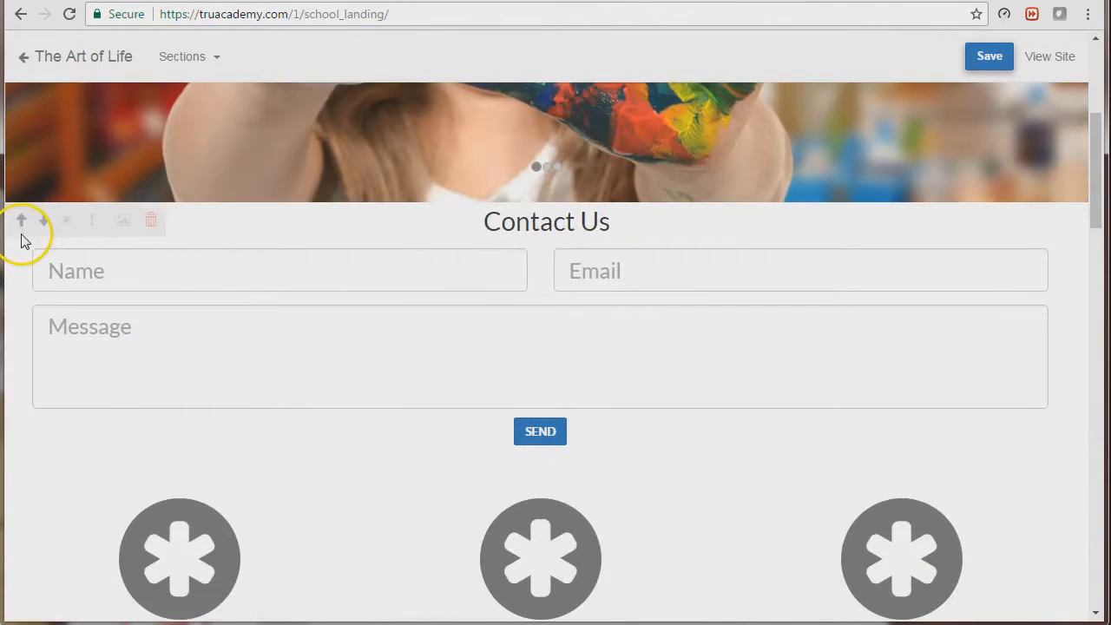
pyautogui.click(43, 220)
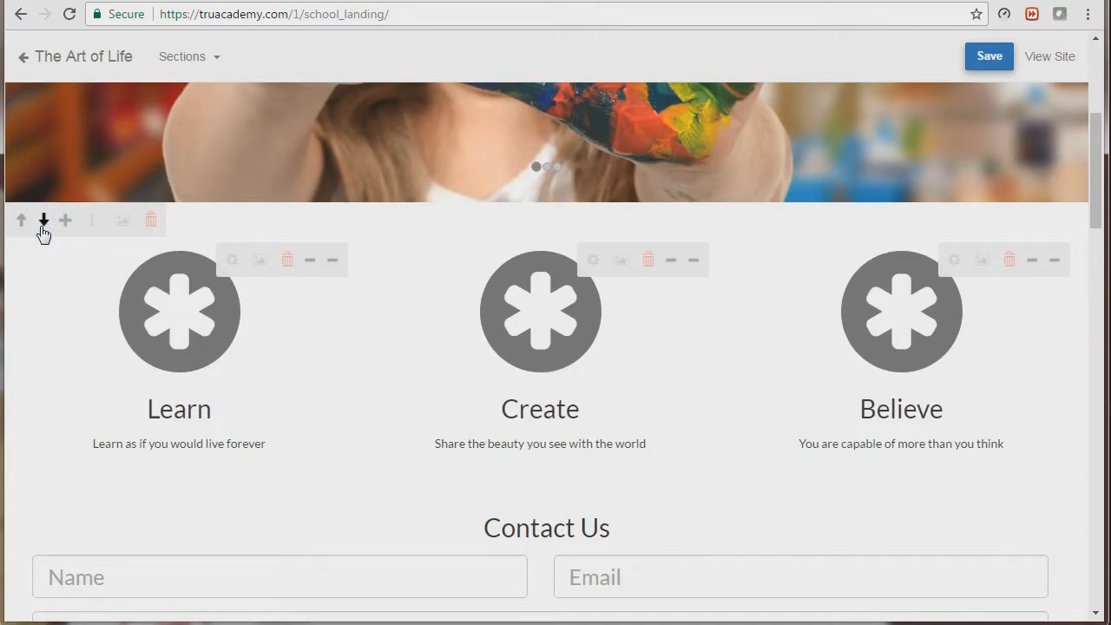
pyautogui.scroll(-3)
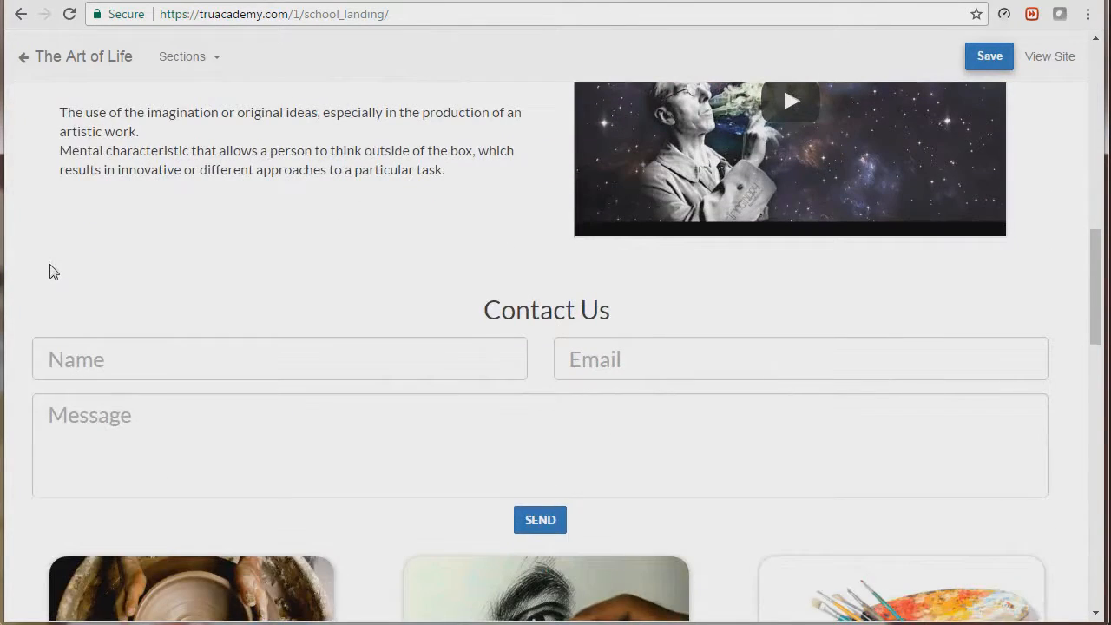
pyautogui.scroll(-3)
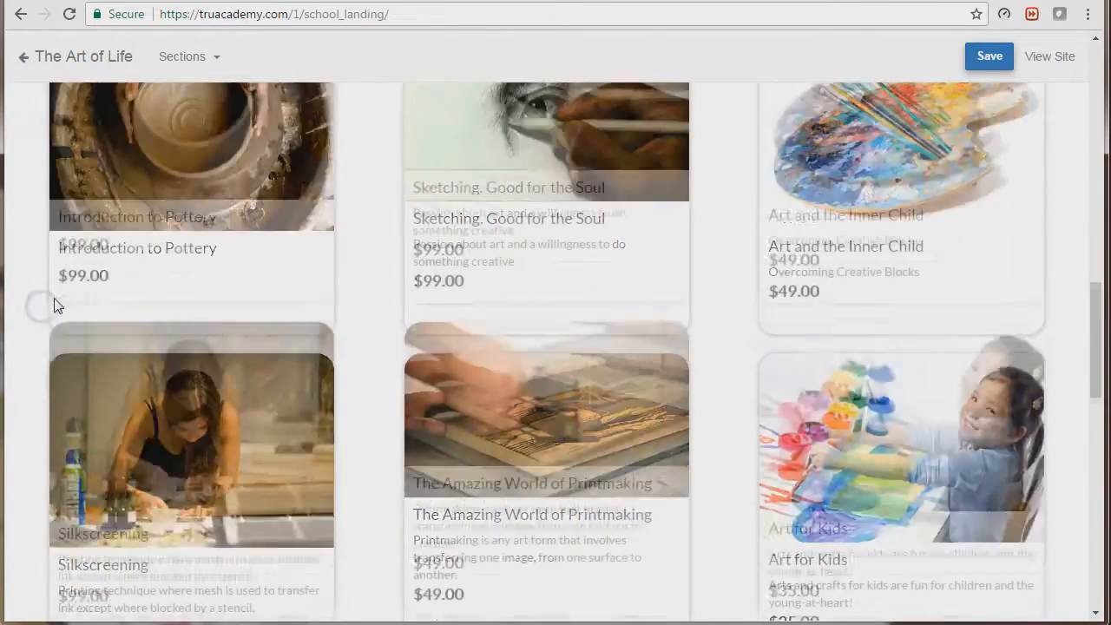
pyautogui.scroll(-3)
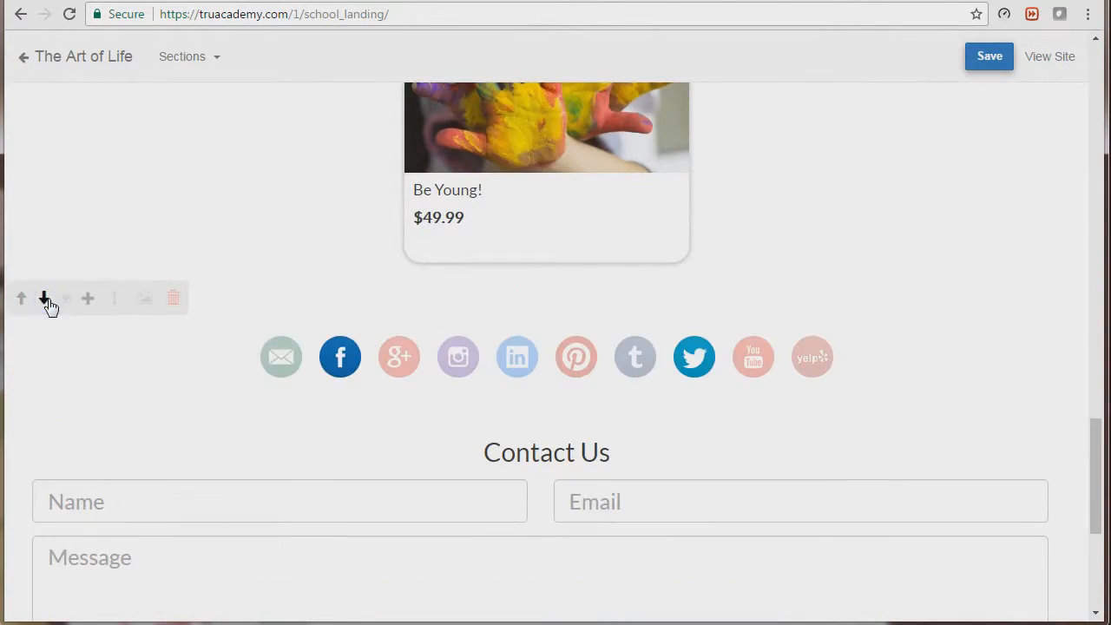
pyautogui.scroll(-3)
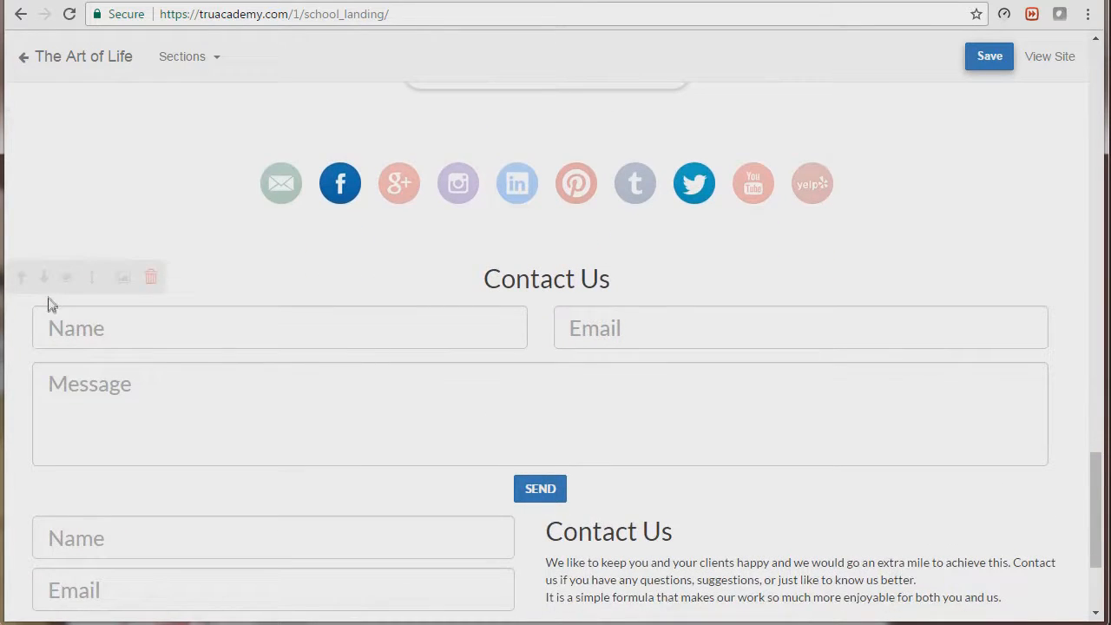
pyautogui.moveTo(117, 304)
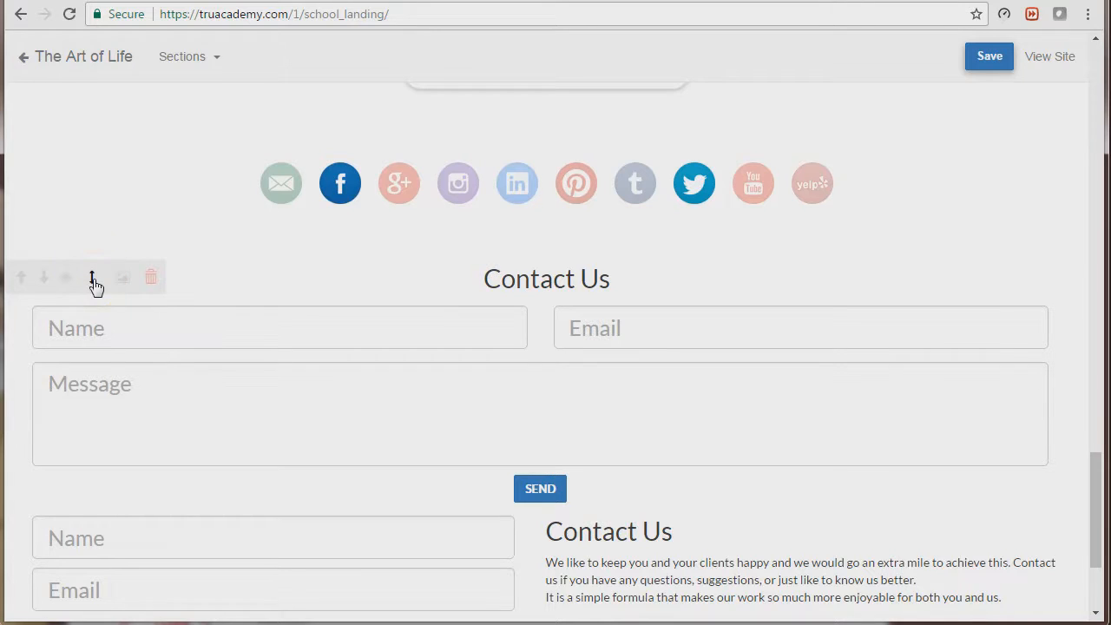
# - Show the Full Width and Half And Half layout options for the Contact Us section
pyautogui.click(540, 488)
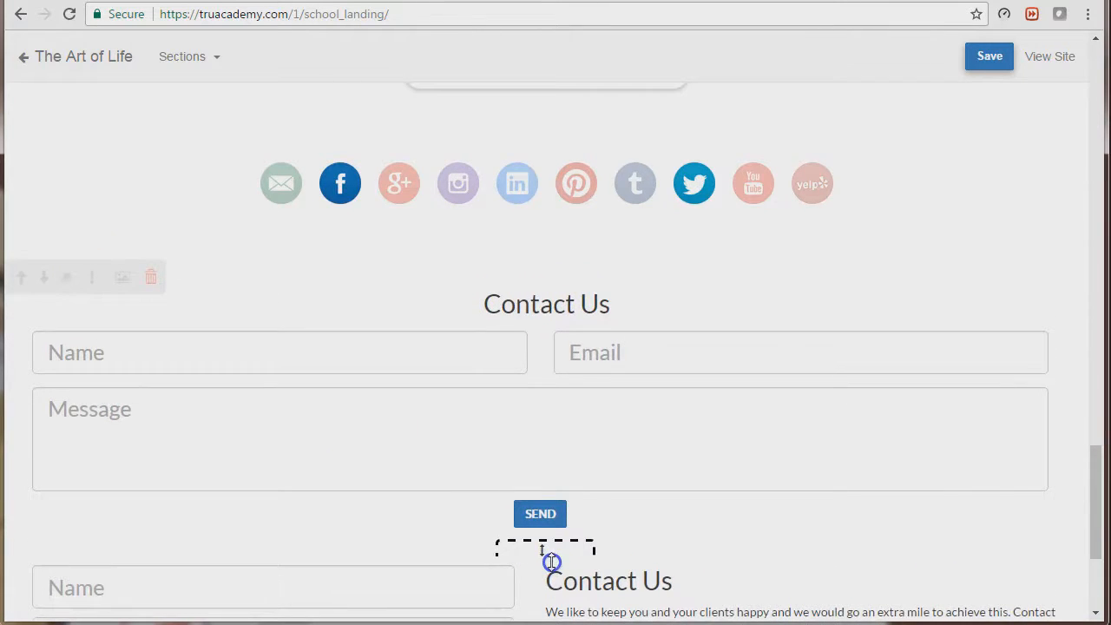
pyautogui.scroll(-3)
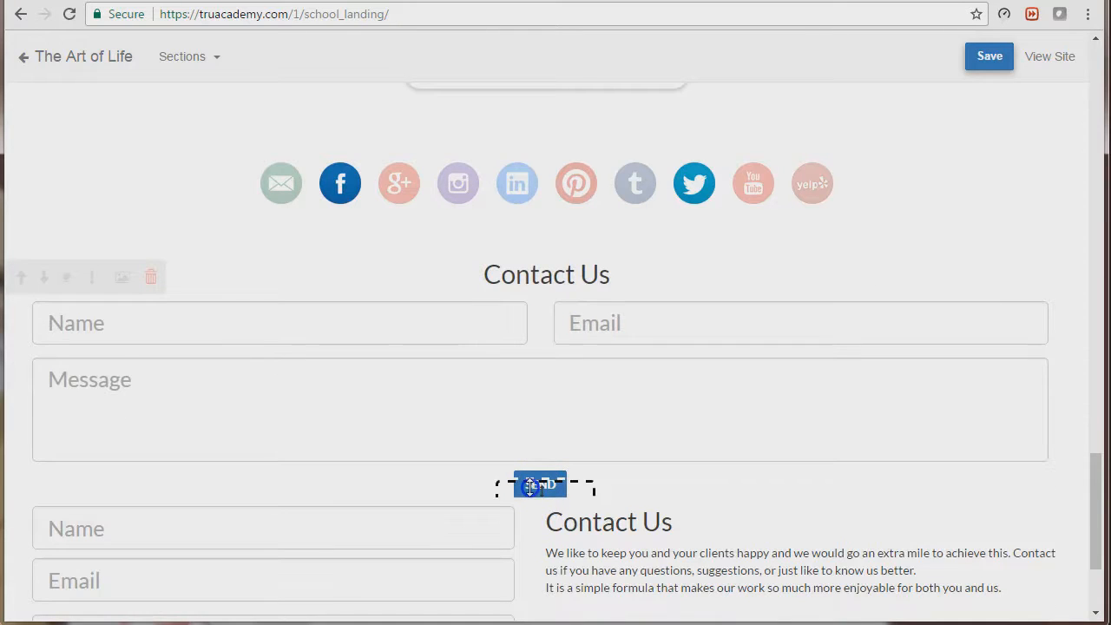
pyautogui.moveTo(160, 334)
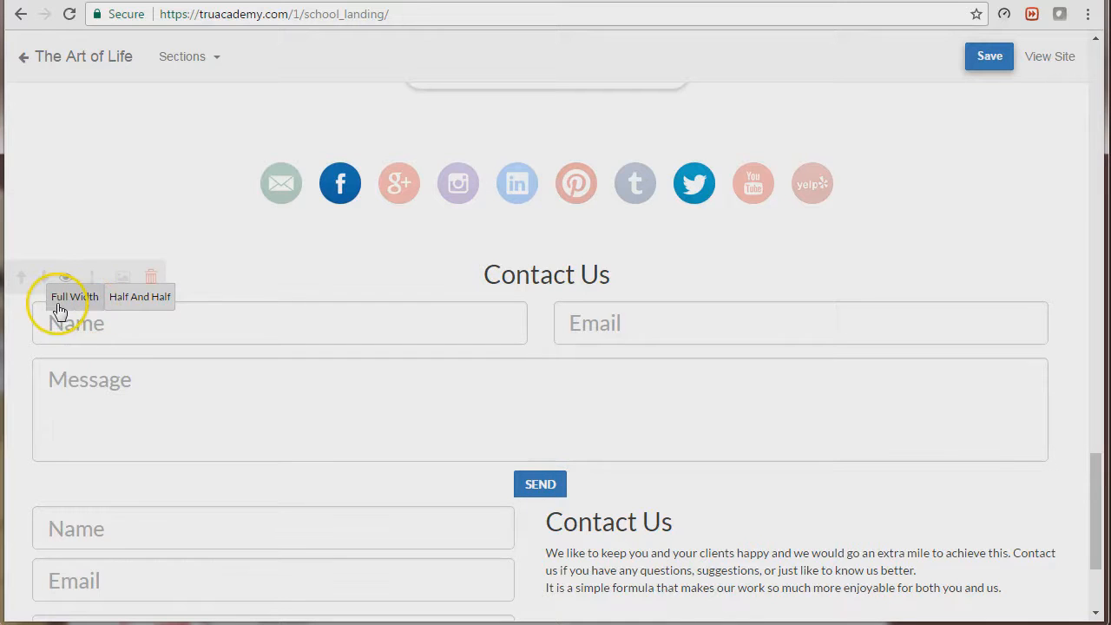
pyautogui.moveTo(93, 315)
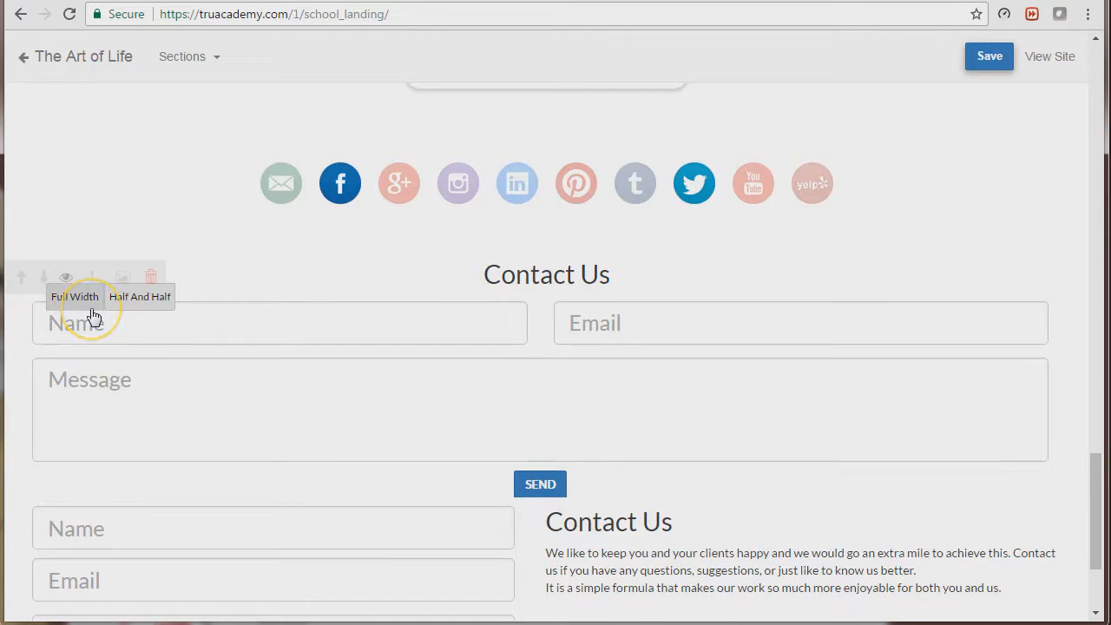
pyautogui.moveTo(136, 310)
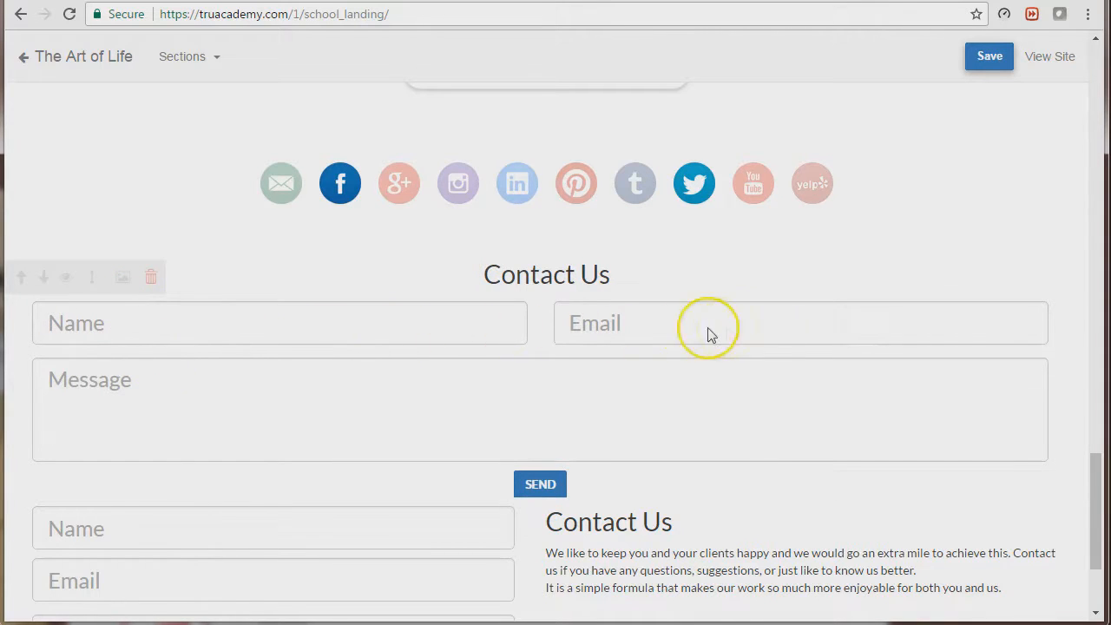
pyautogui.moveTo(378, 364)
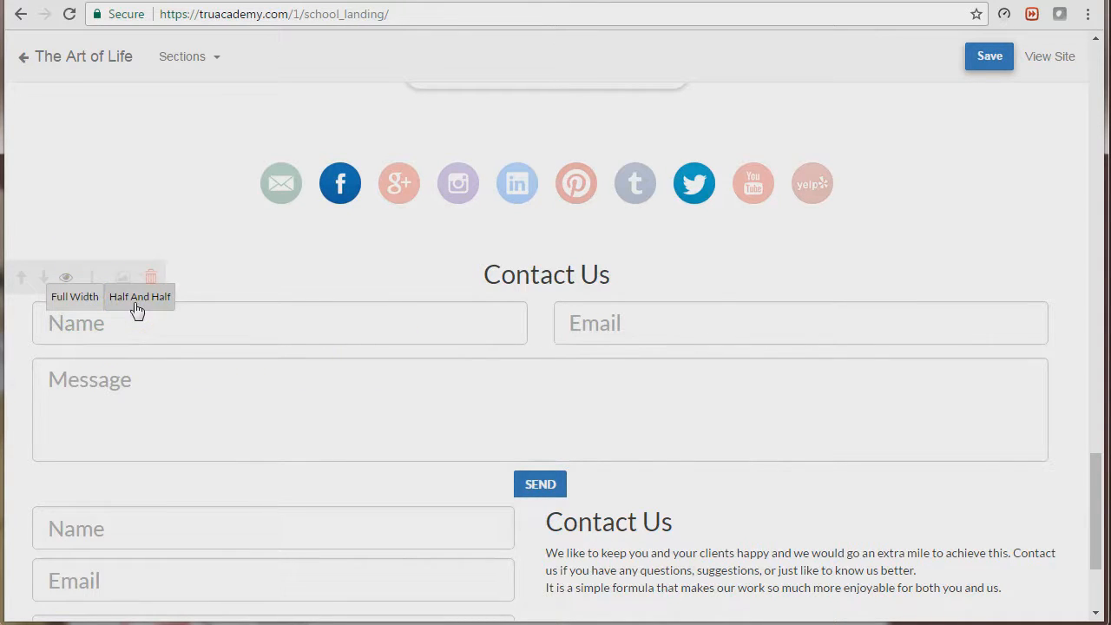
# - Choose the Half And Half layout, with intro text left and form right
pyautogui.click(161, 296)
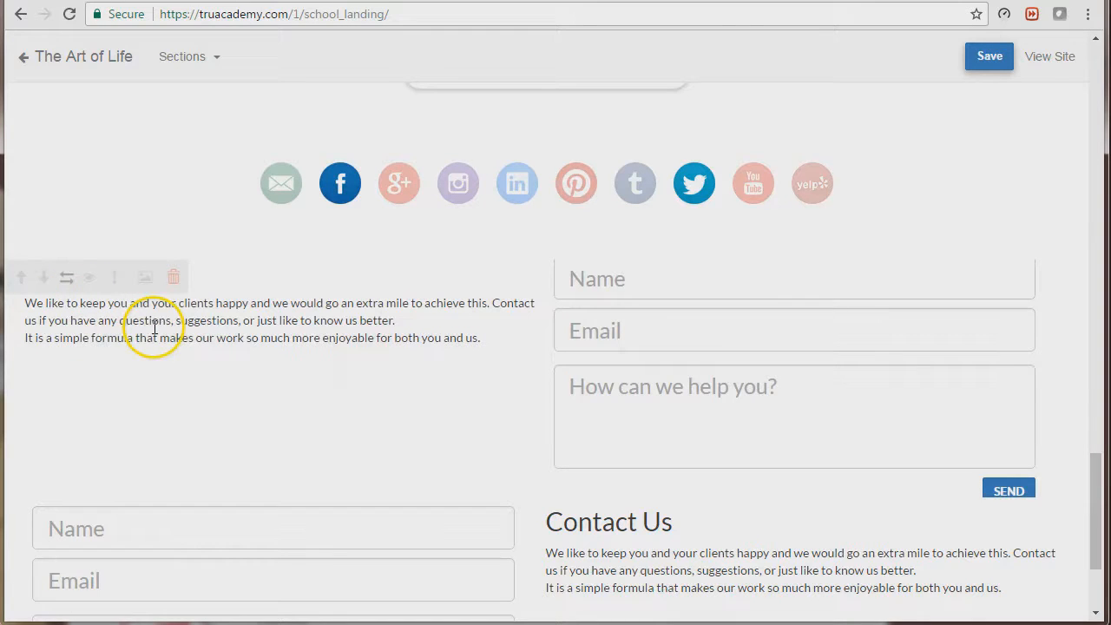
pyautogui.moveTo(534, 352)
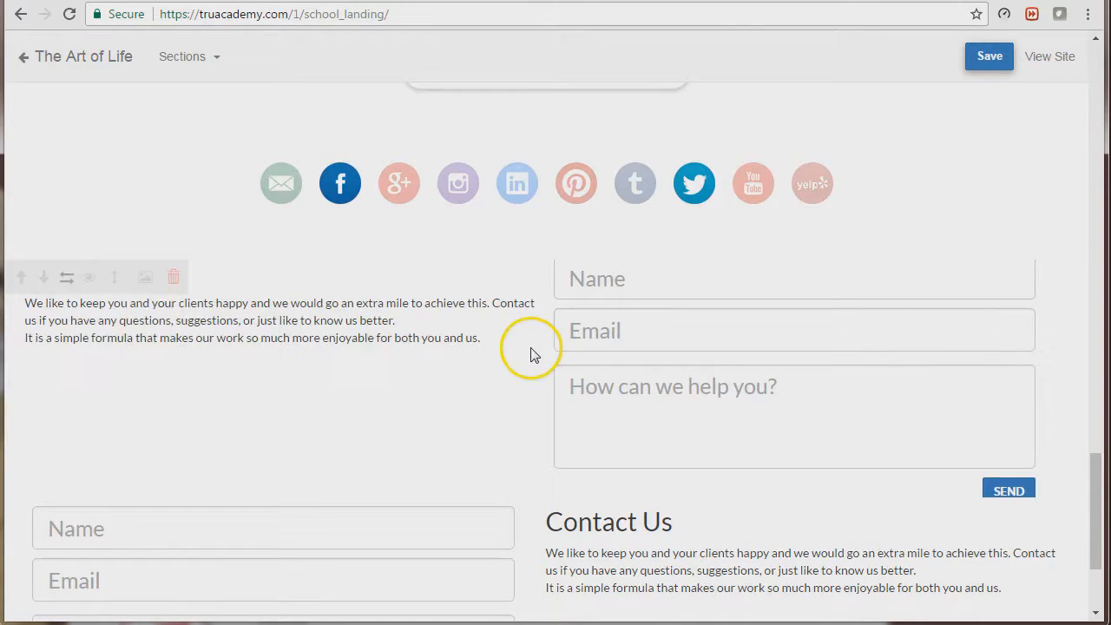
pyautogui.moveTo(9, 334)
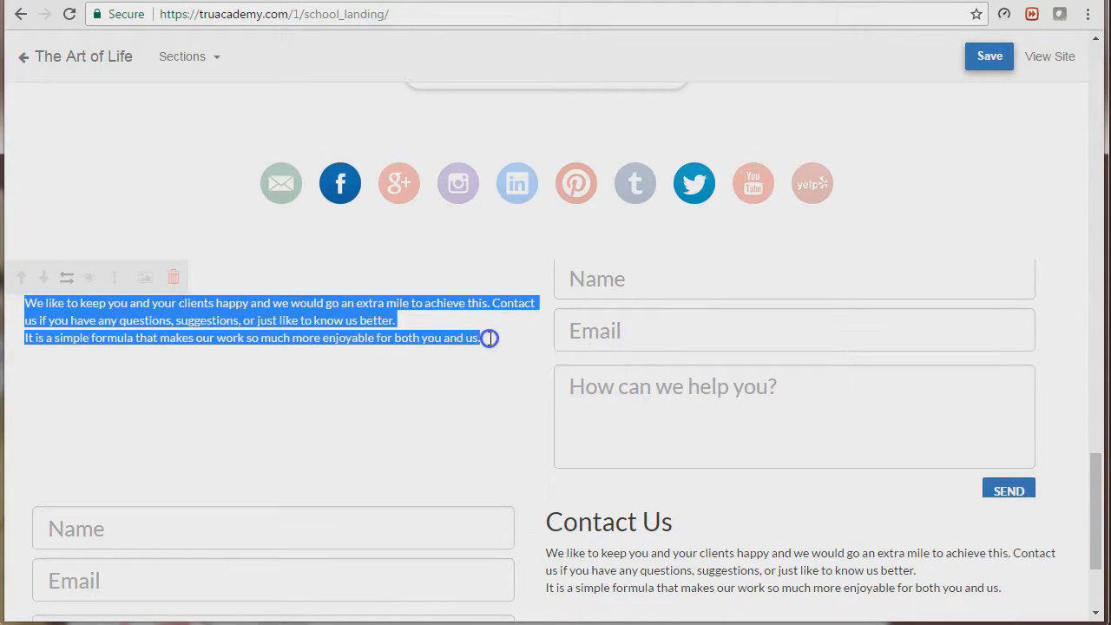
# - Replace the intro paragraph with 'Hello there!' and reselect the new text
pyautogui.click(489, 338)
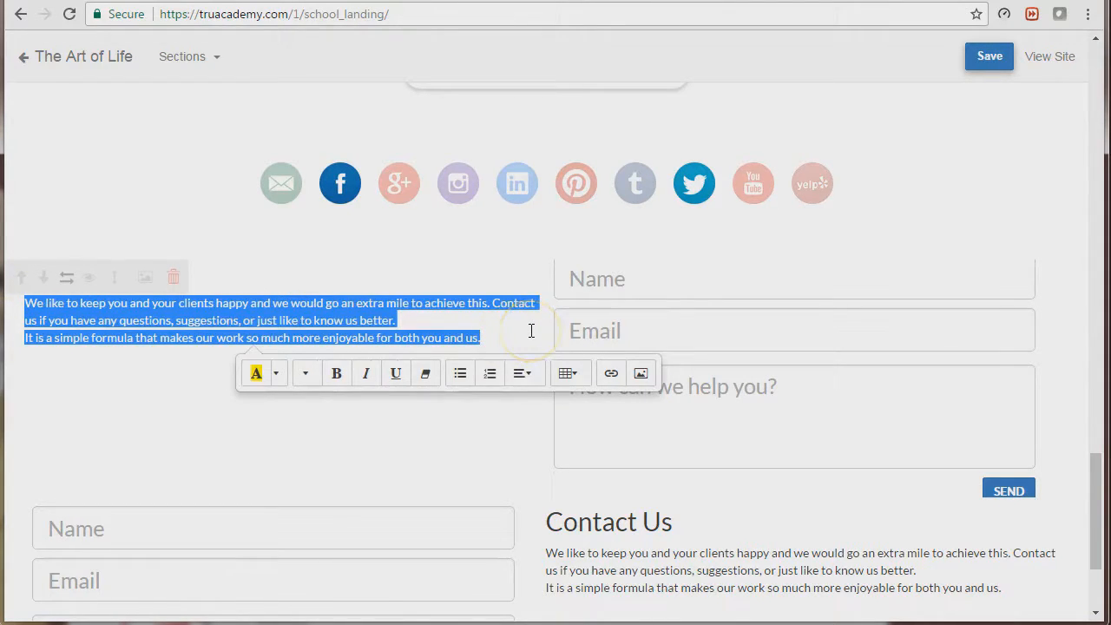
pyautogui.write('Hello there')
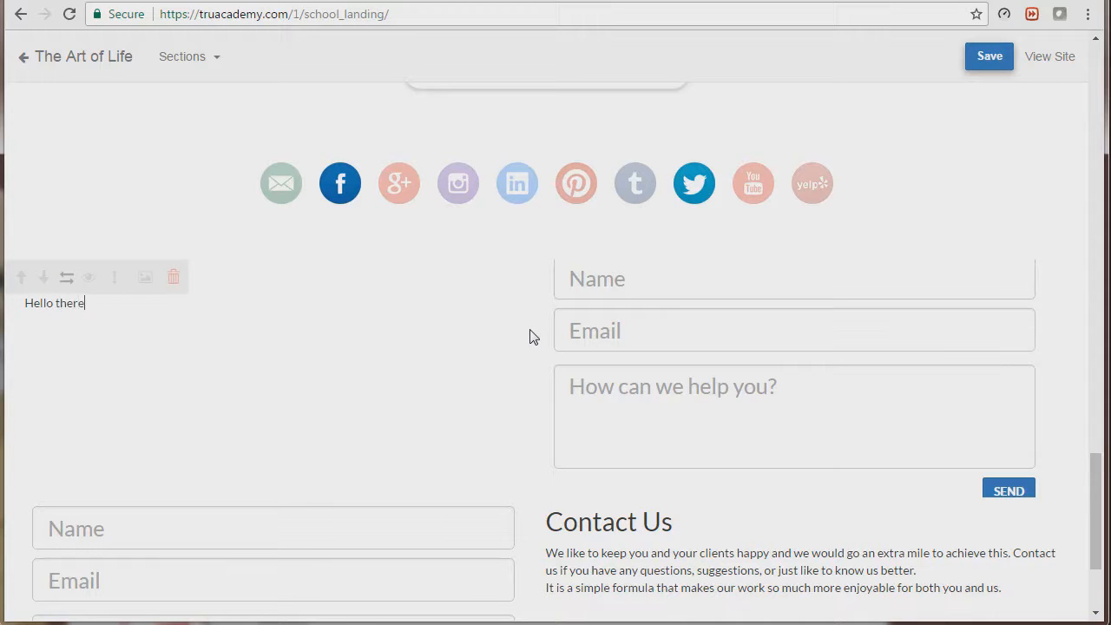
pyautogui.write('!')
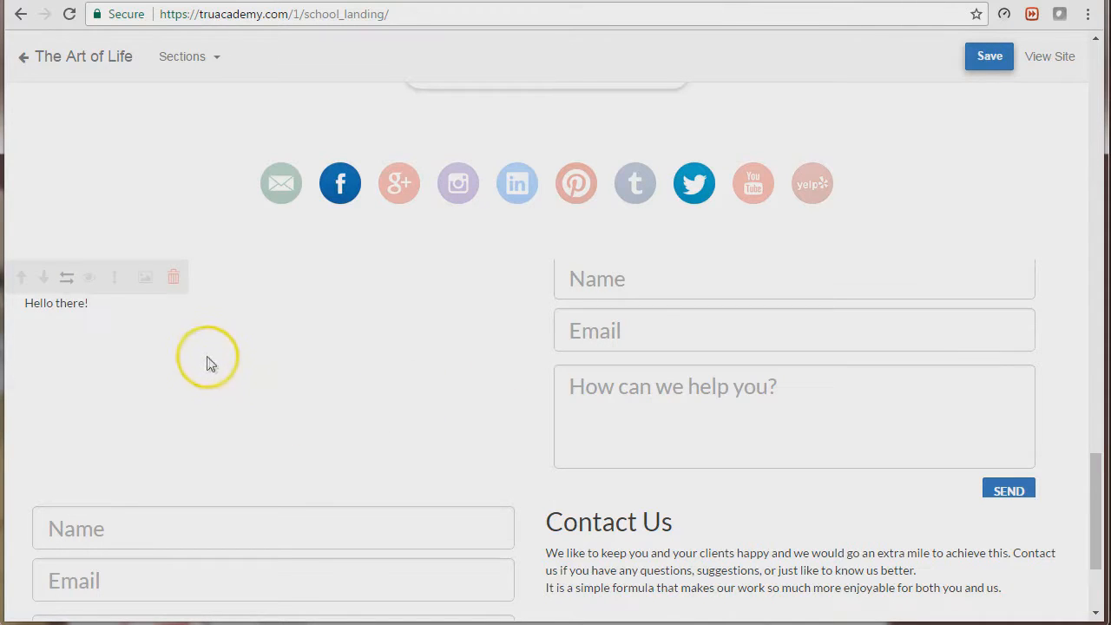
pyautogui.moveTo(148, 343)
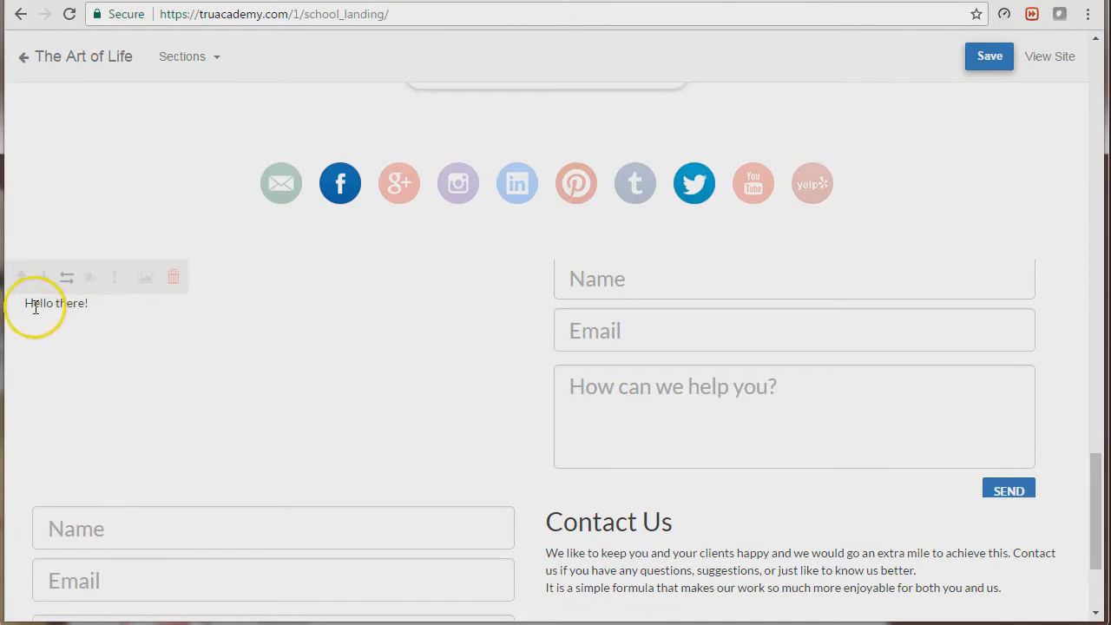
pyautogui.doubleClick(55, 303)
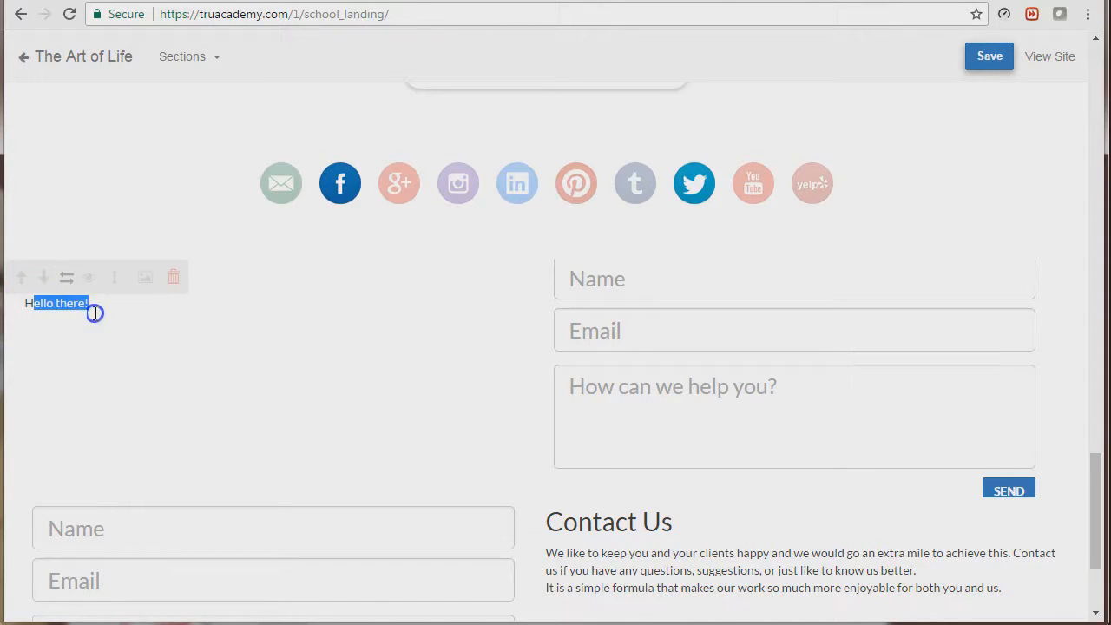
pyautogui.click(58, 302)
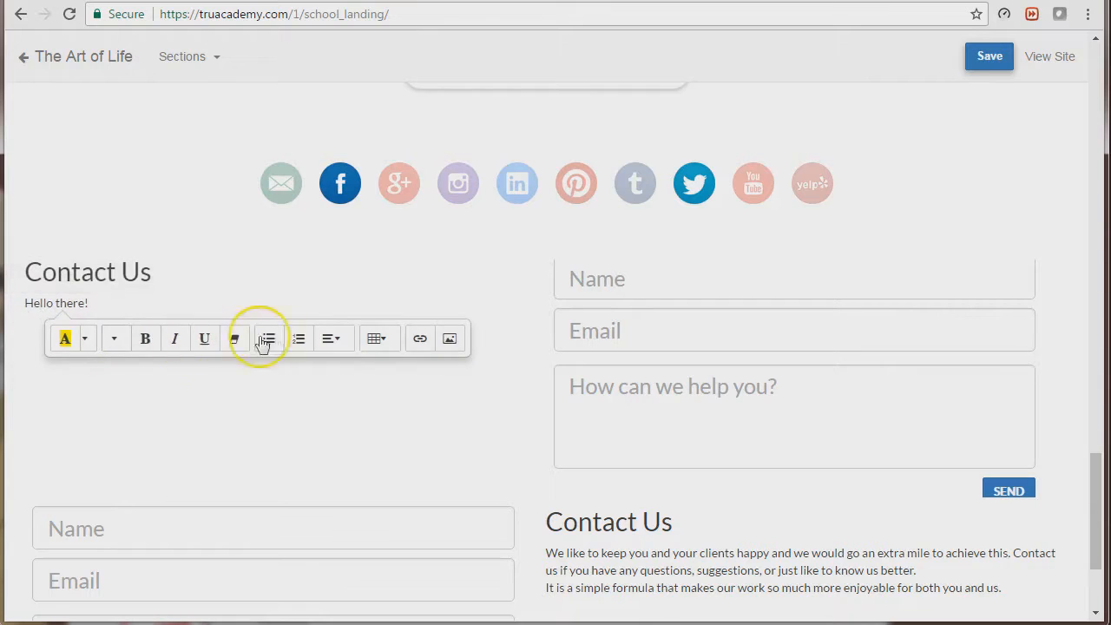
pyautogui.moveTo(65, 339)
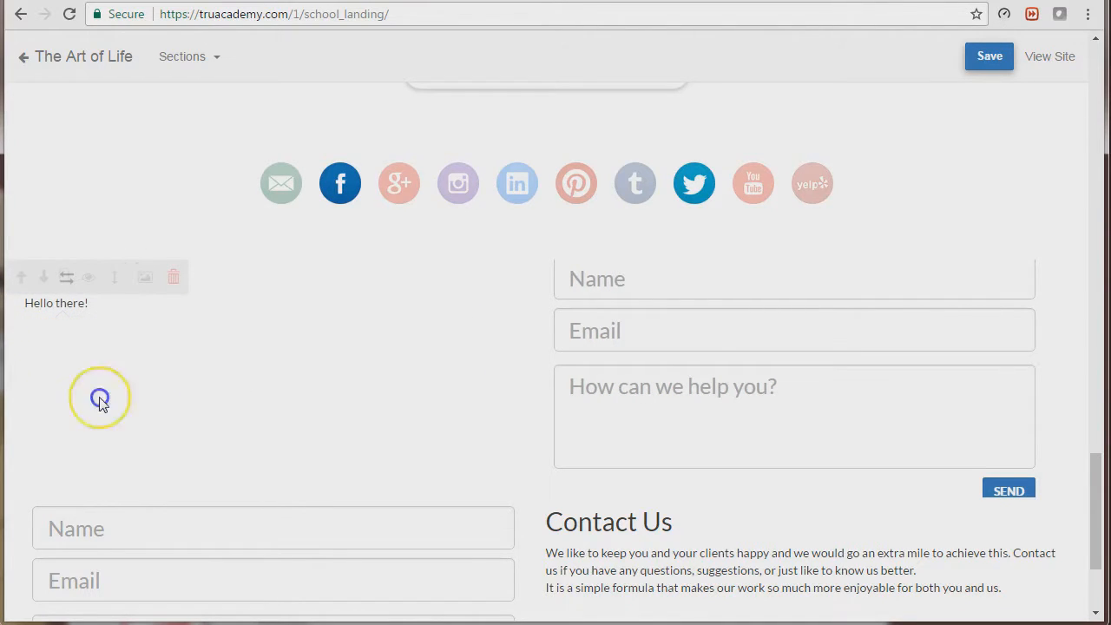
pyautogui.moveTo(174, 278)
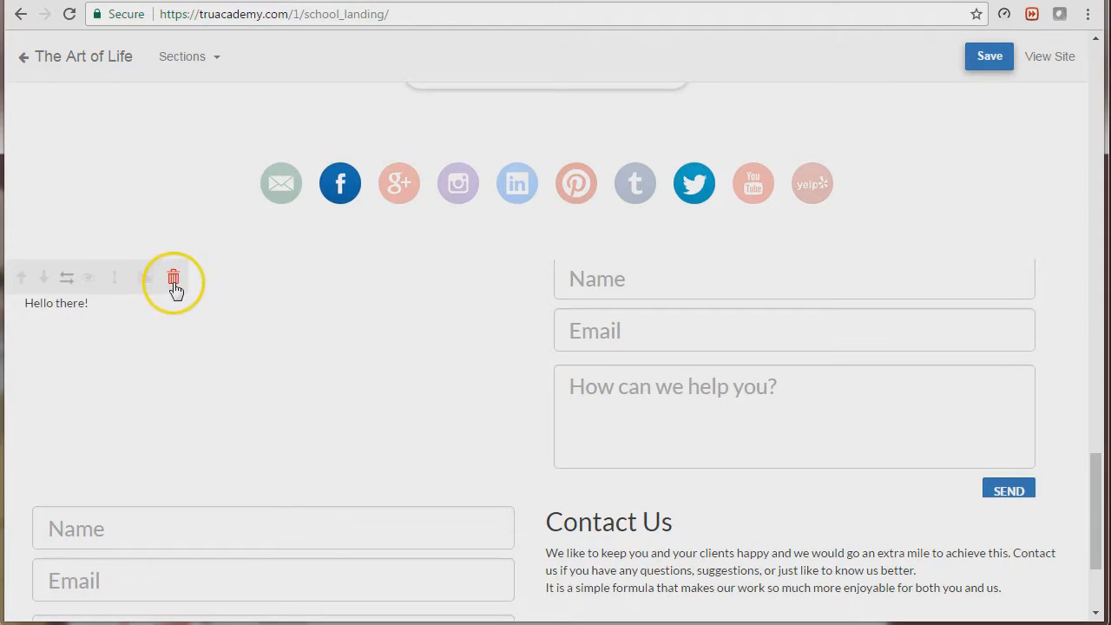